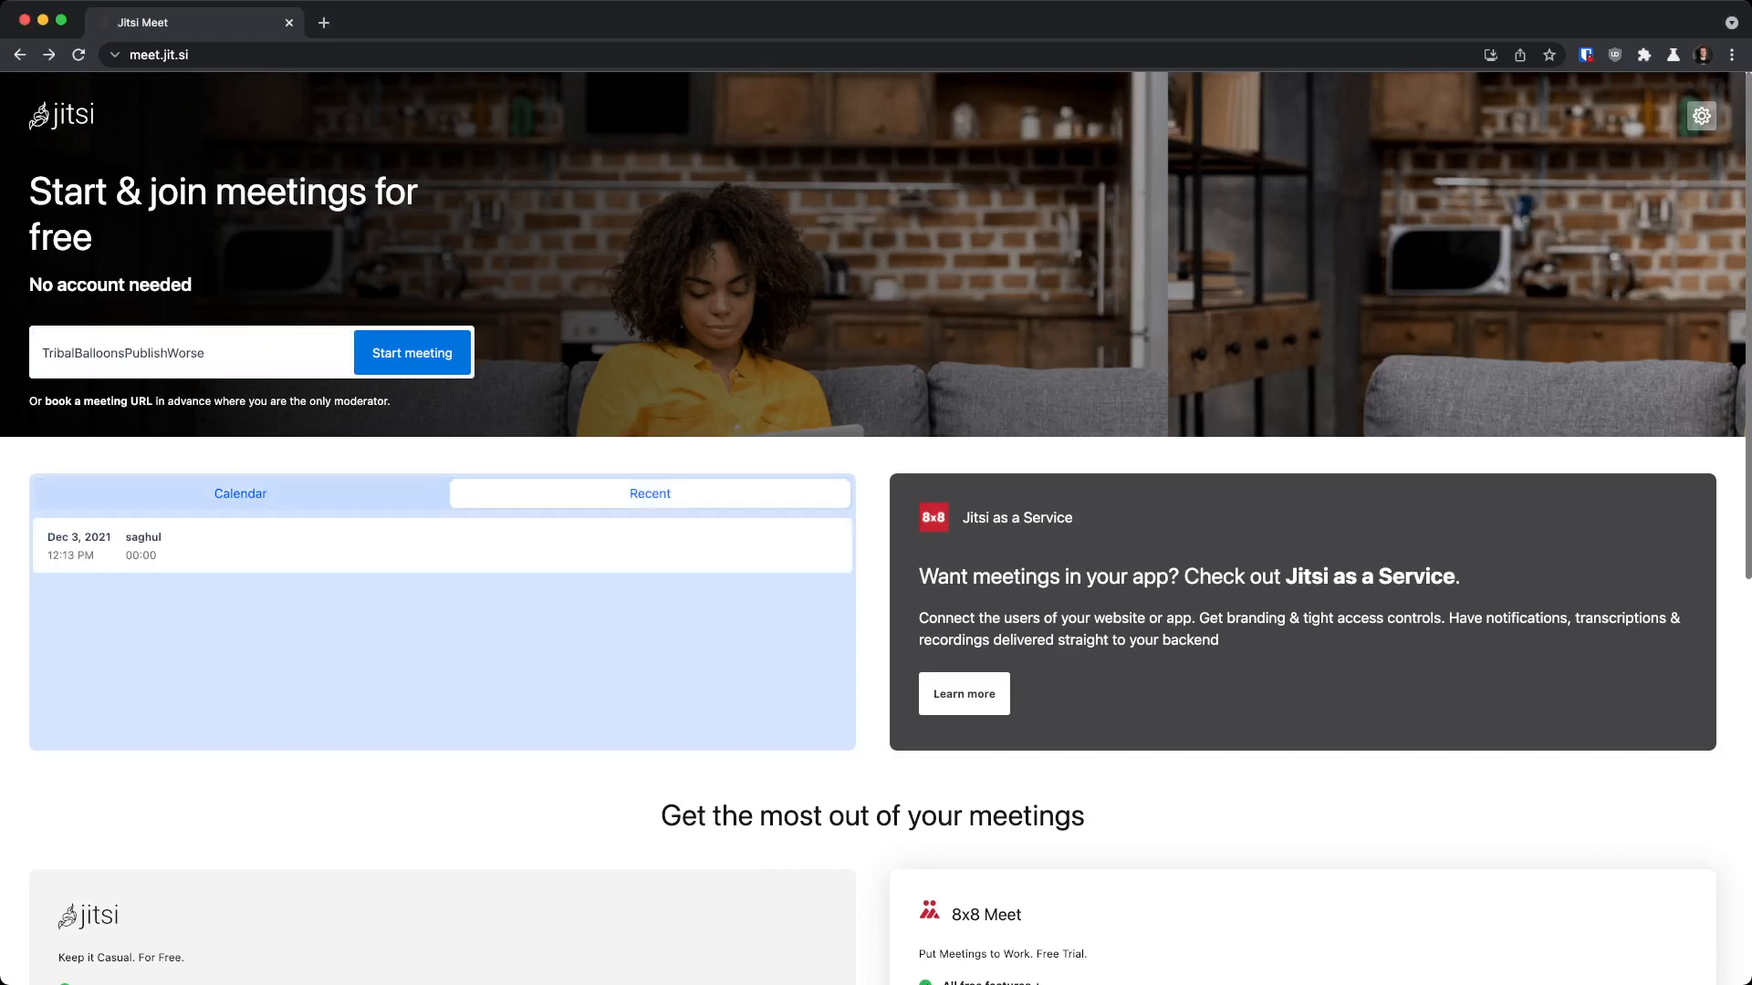
Rejoin the recent 'saghul' meeting with microphone and camera both off
left_click(142, 546)
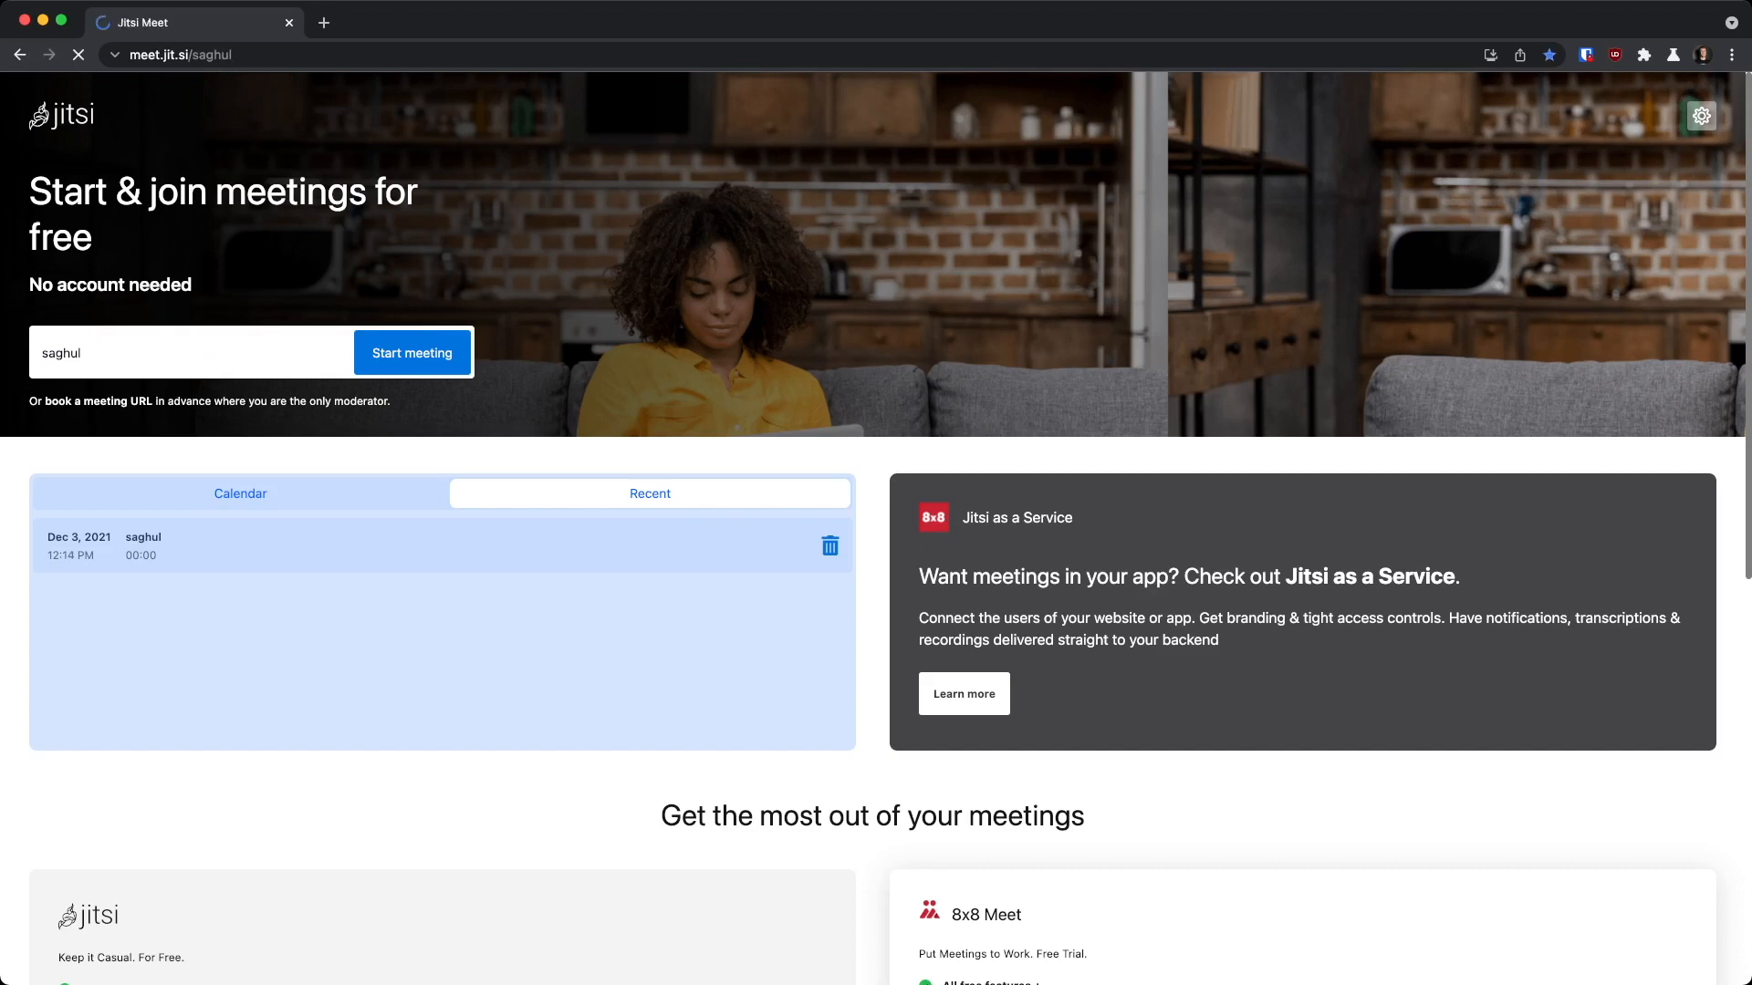
left_click(412, 352)
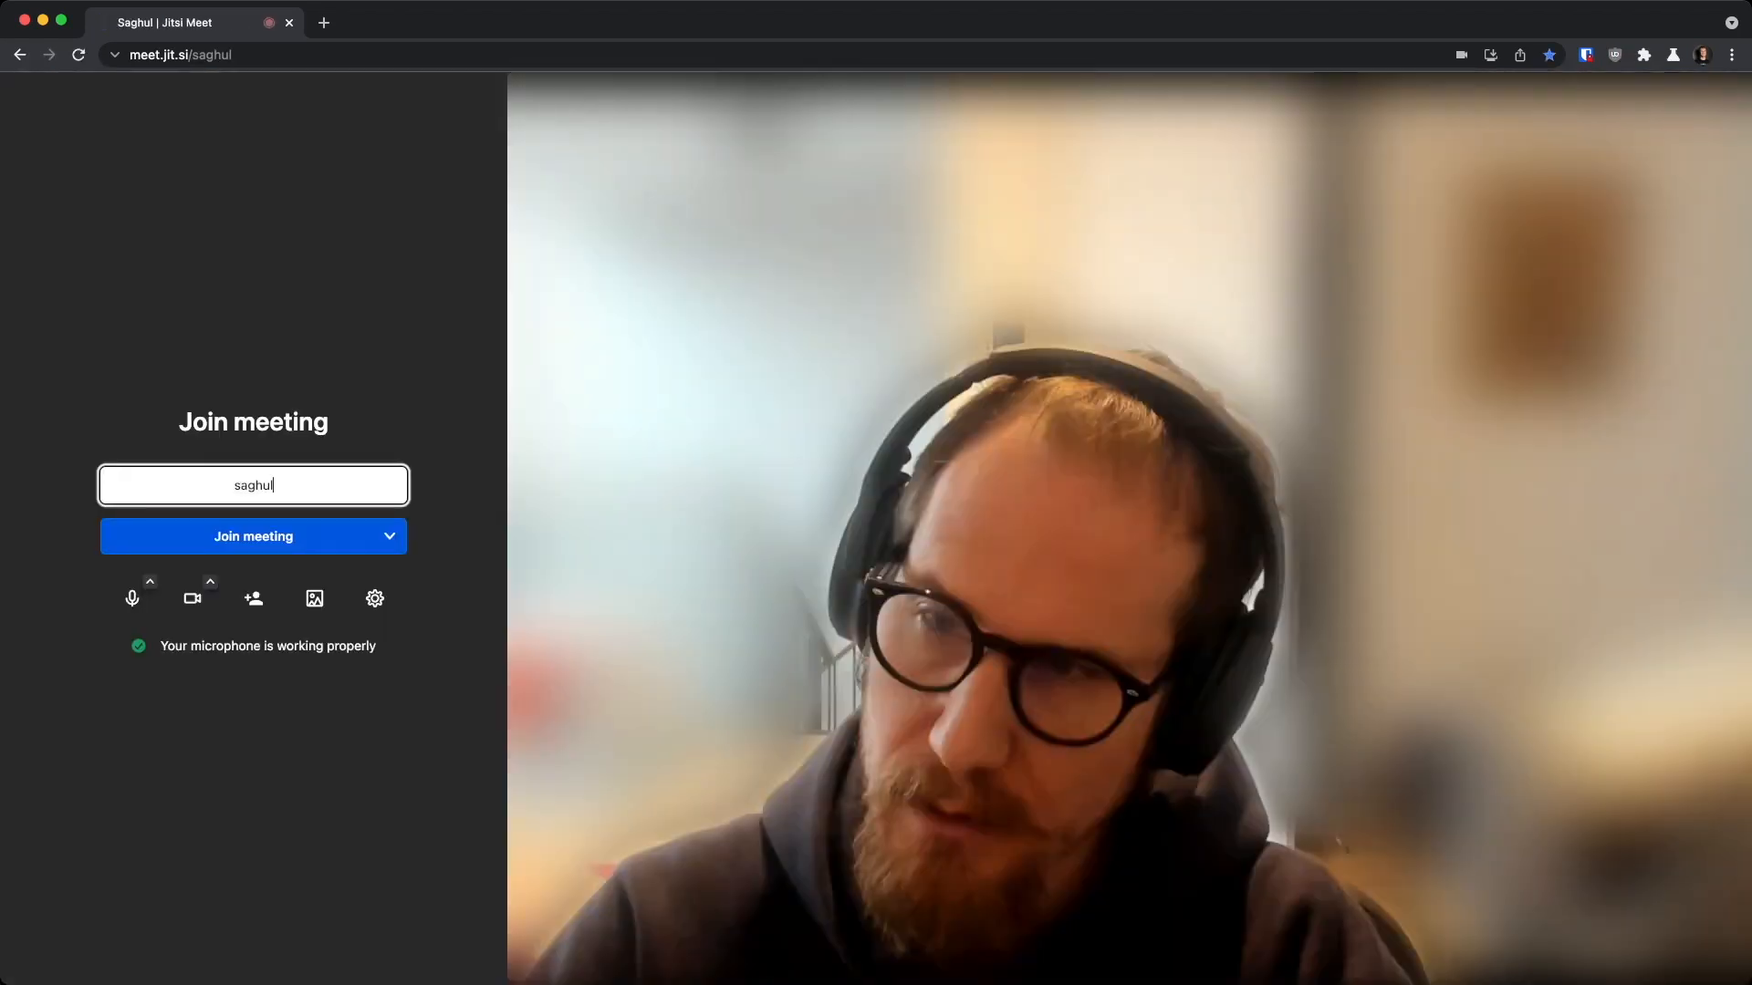
left_click(191, 597)
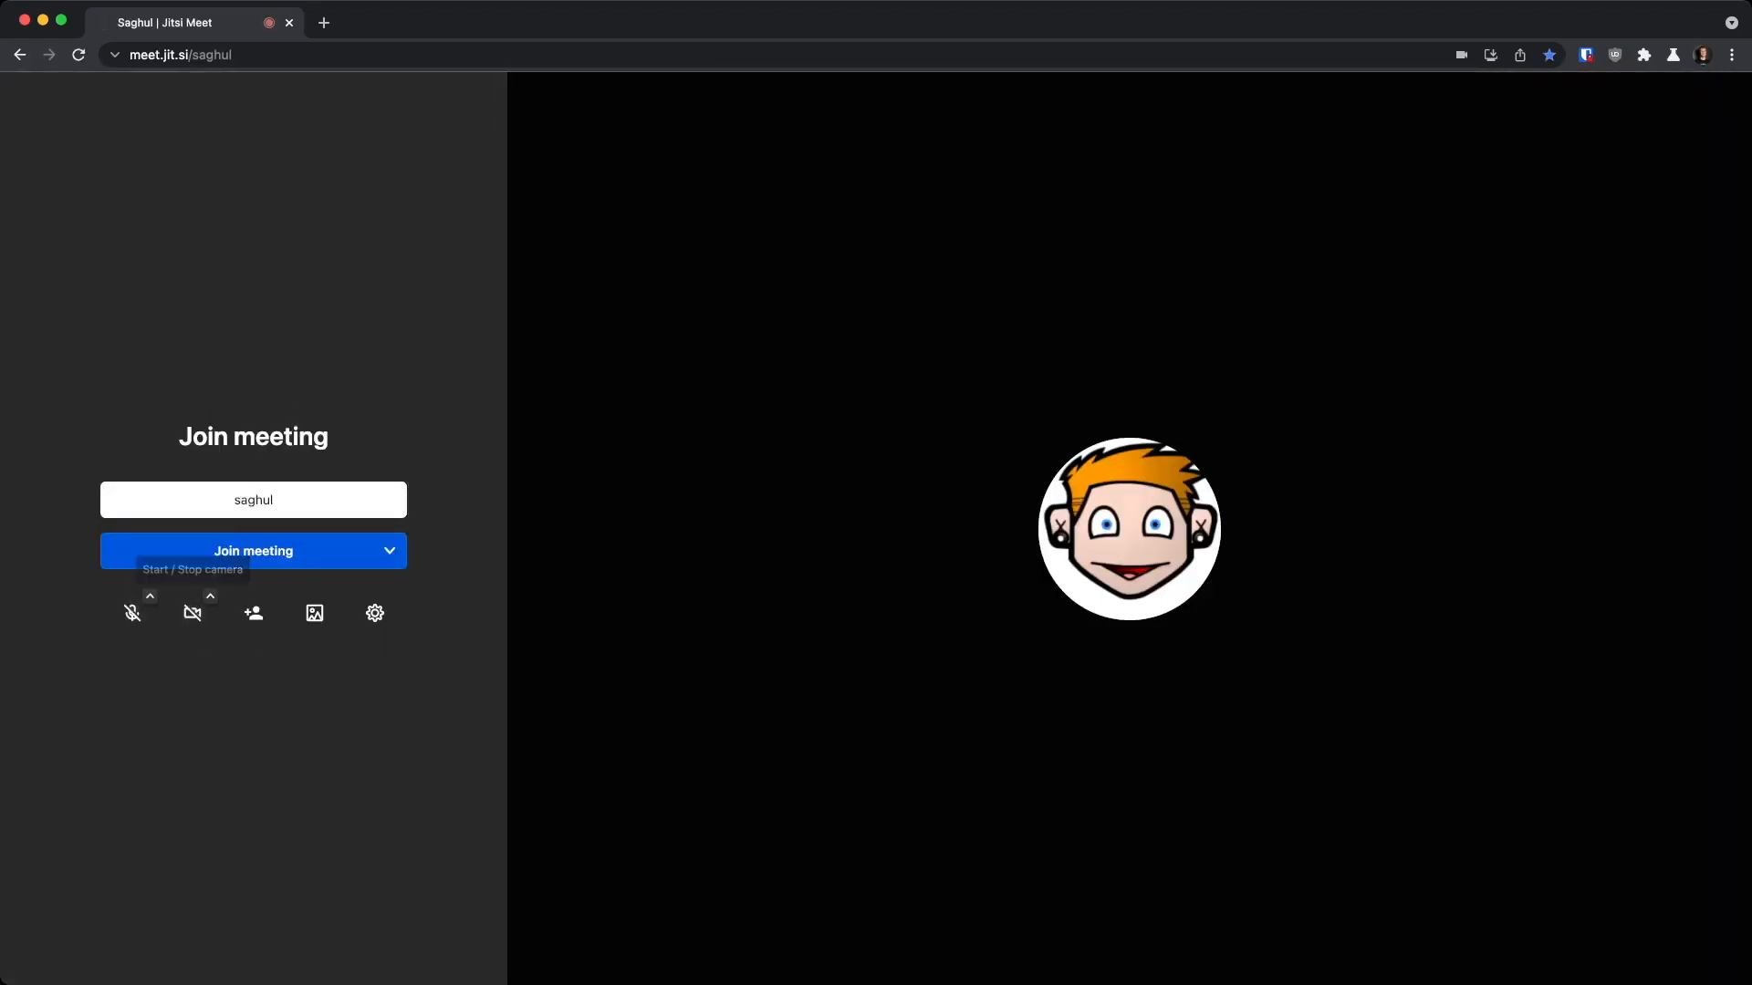
left_click(252, 551)
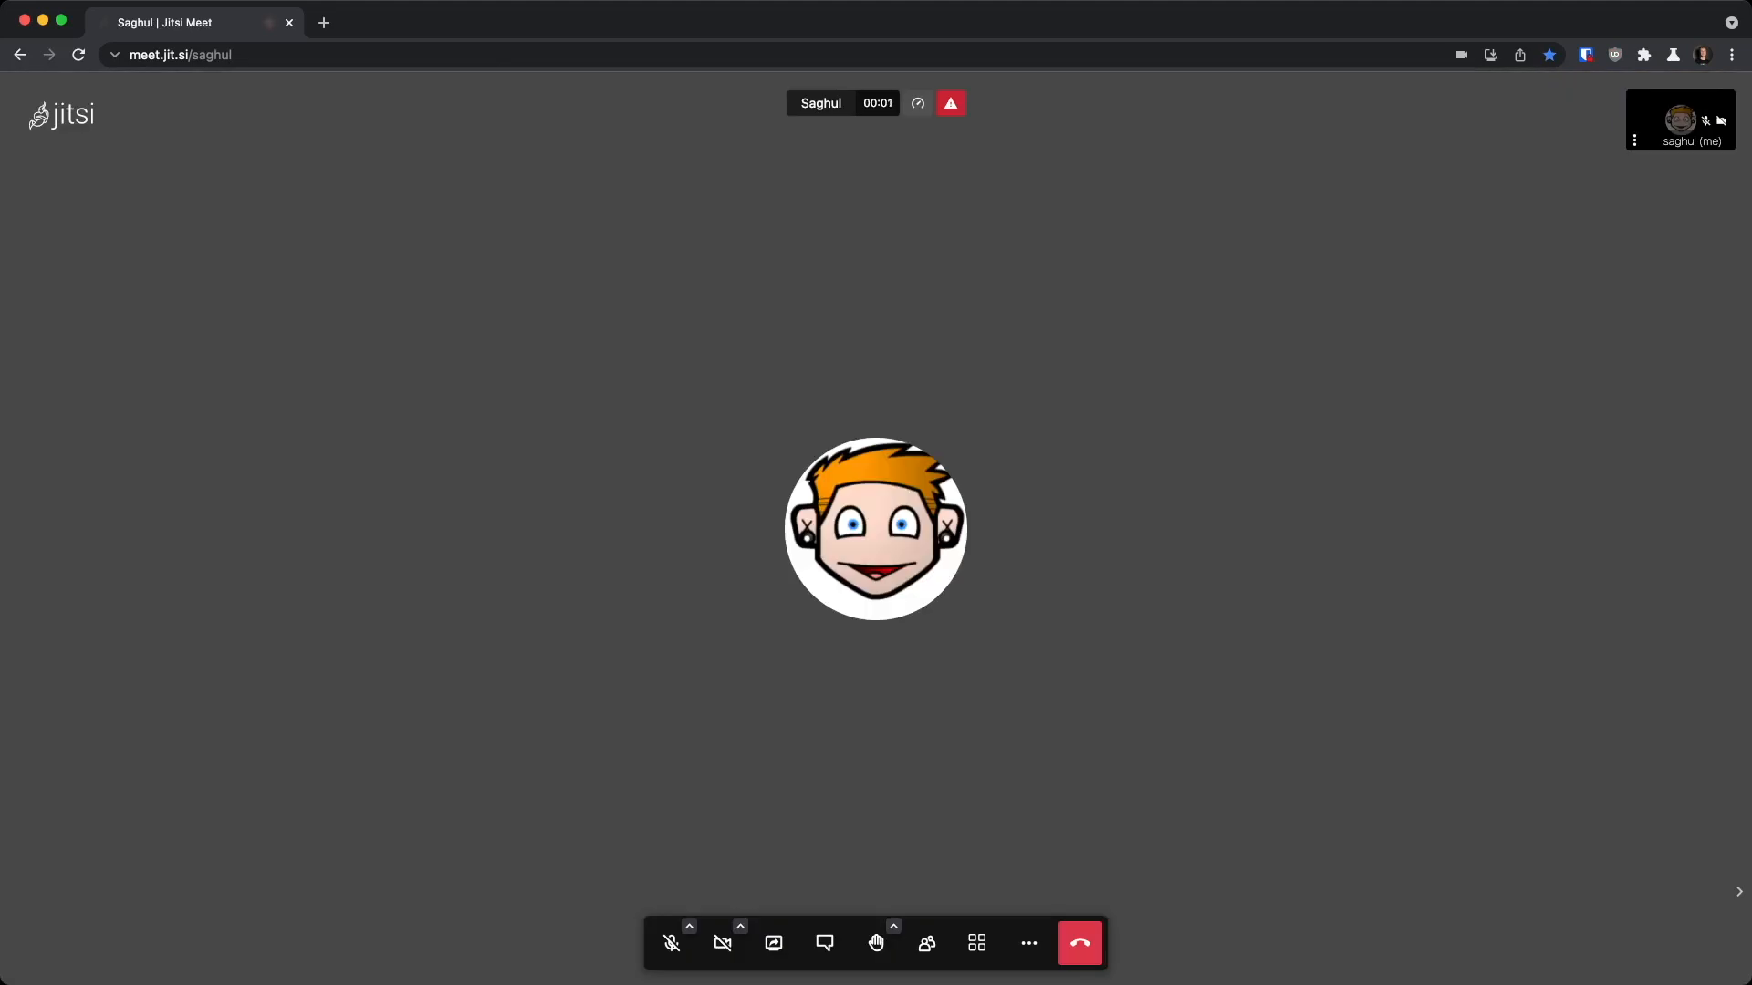
Open the participants panel and add Breakout rooms #1 and #2
left_click(925, 942)
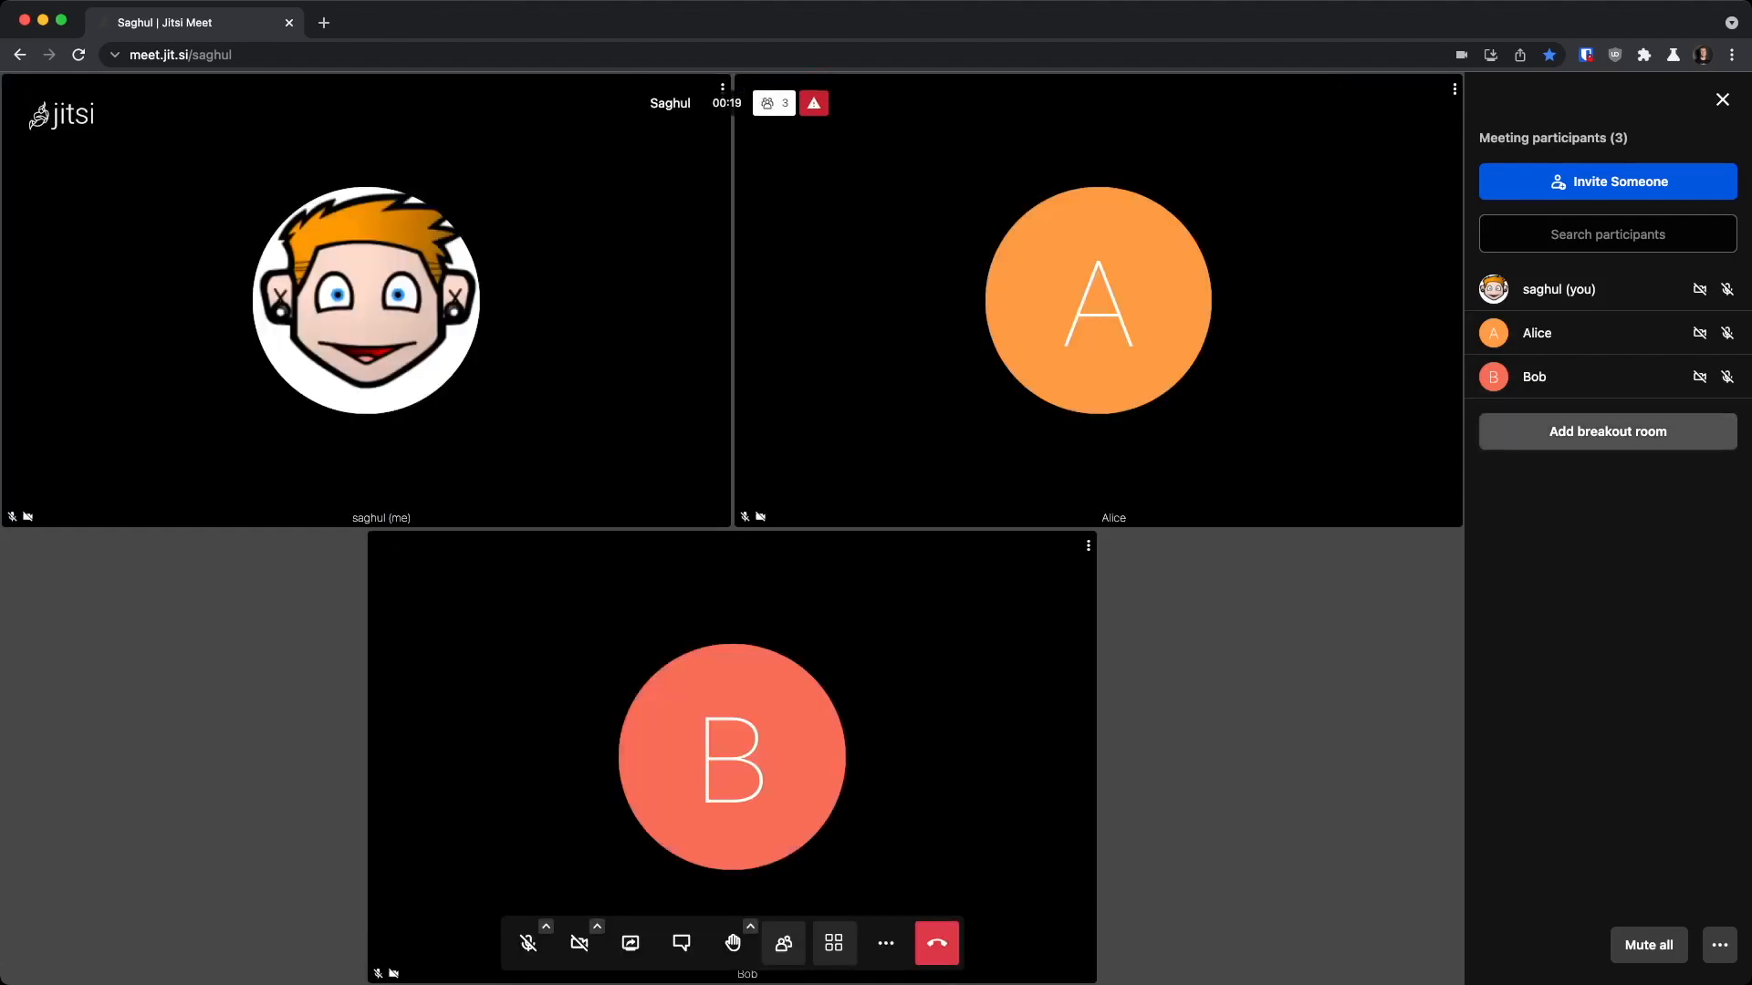
left_click(1605, 432)
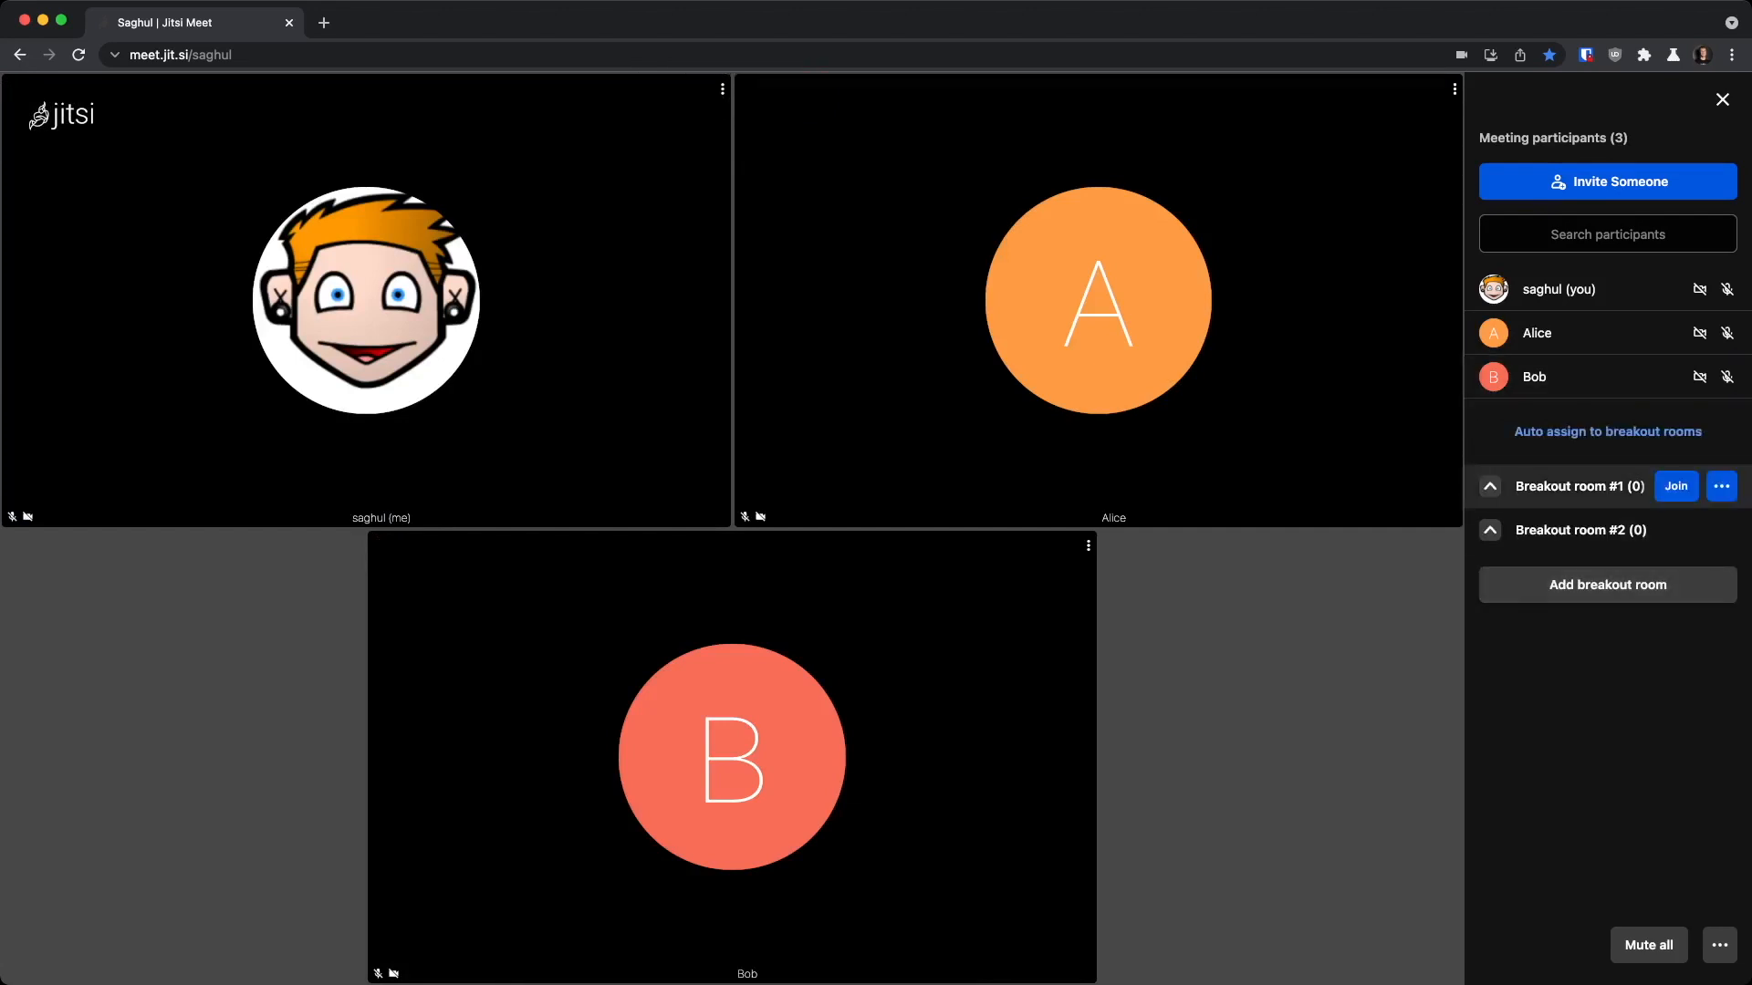
mouse_move(732, 760)
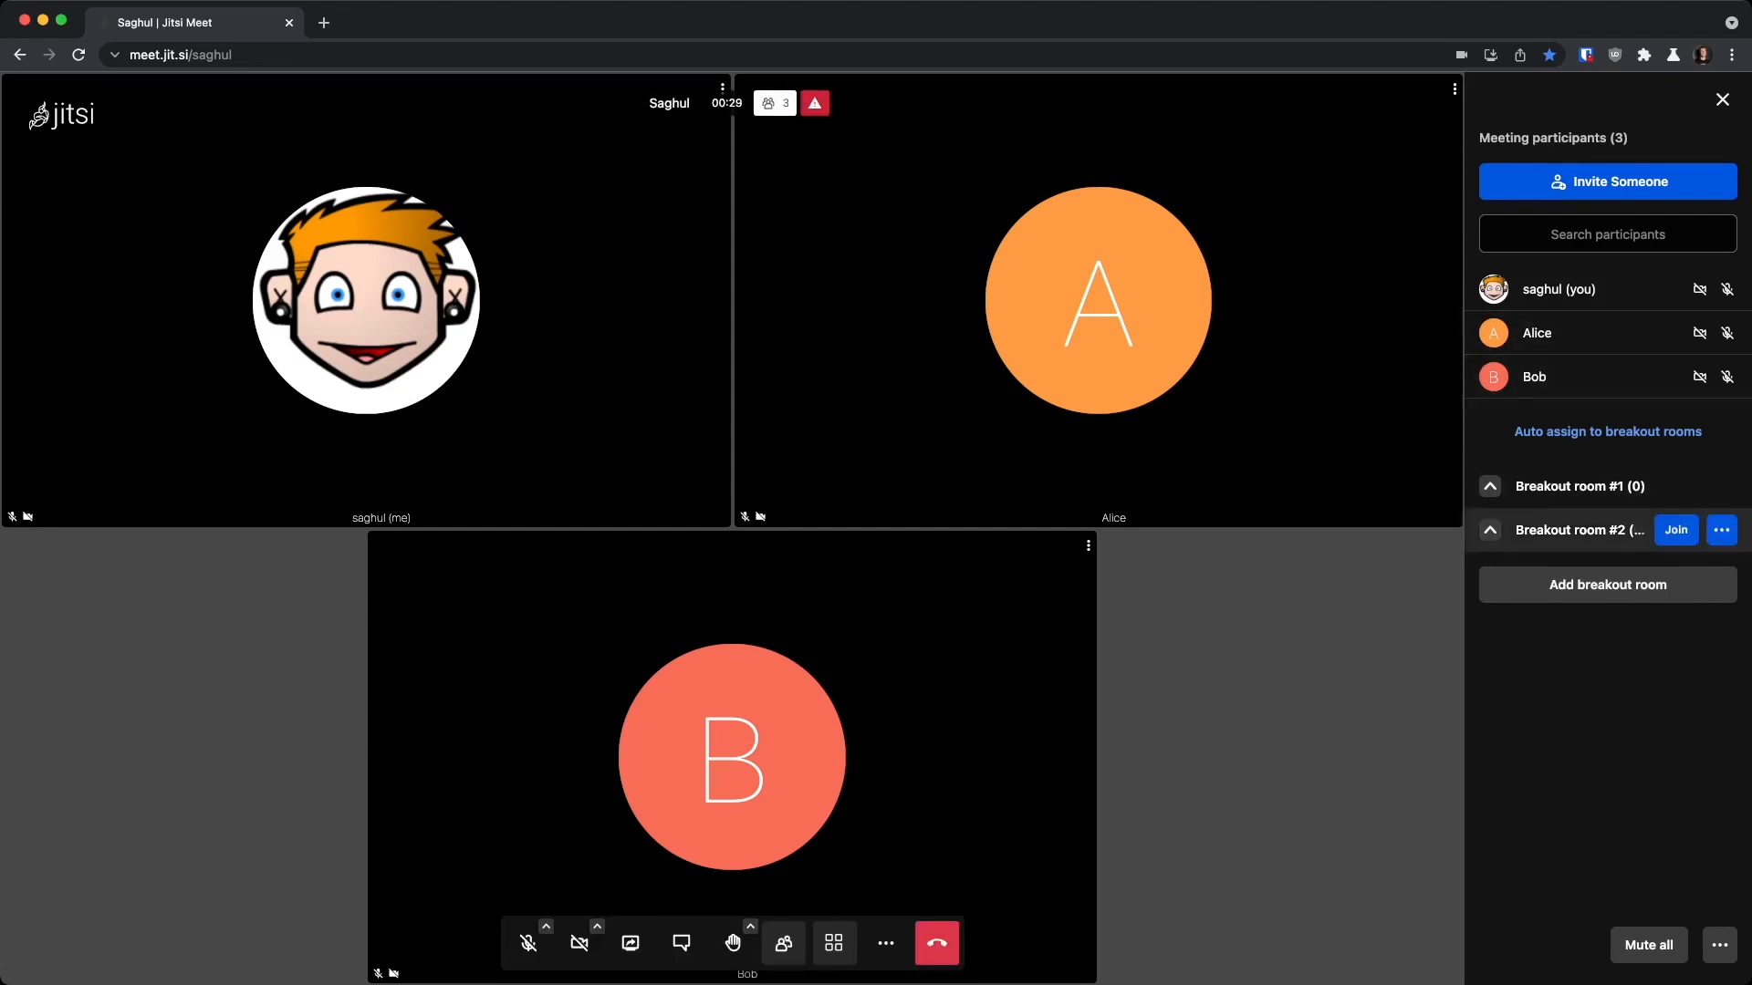
Delete Breakout room #2, then move Alice and Bob into Breakout room #1
left_click(1722, 529)
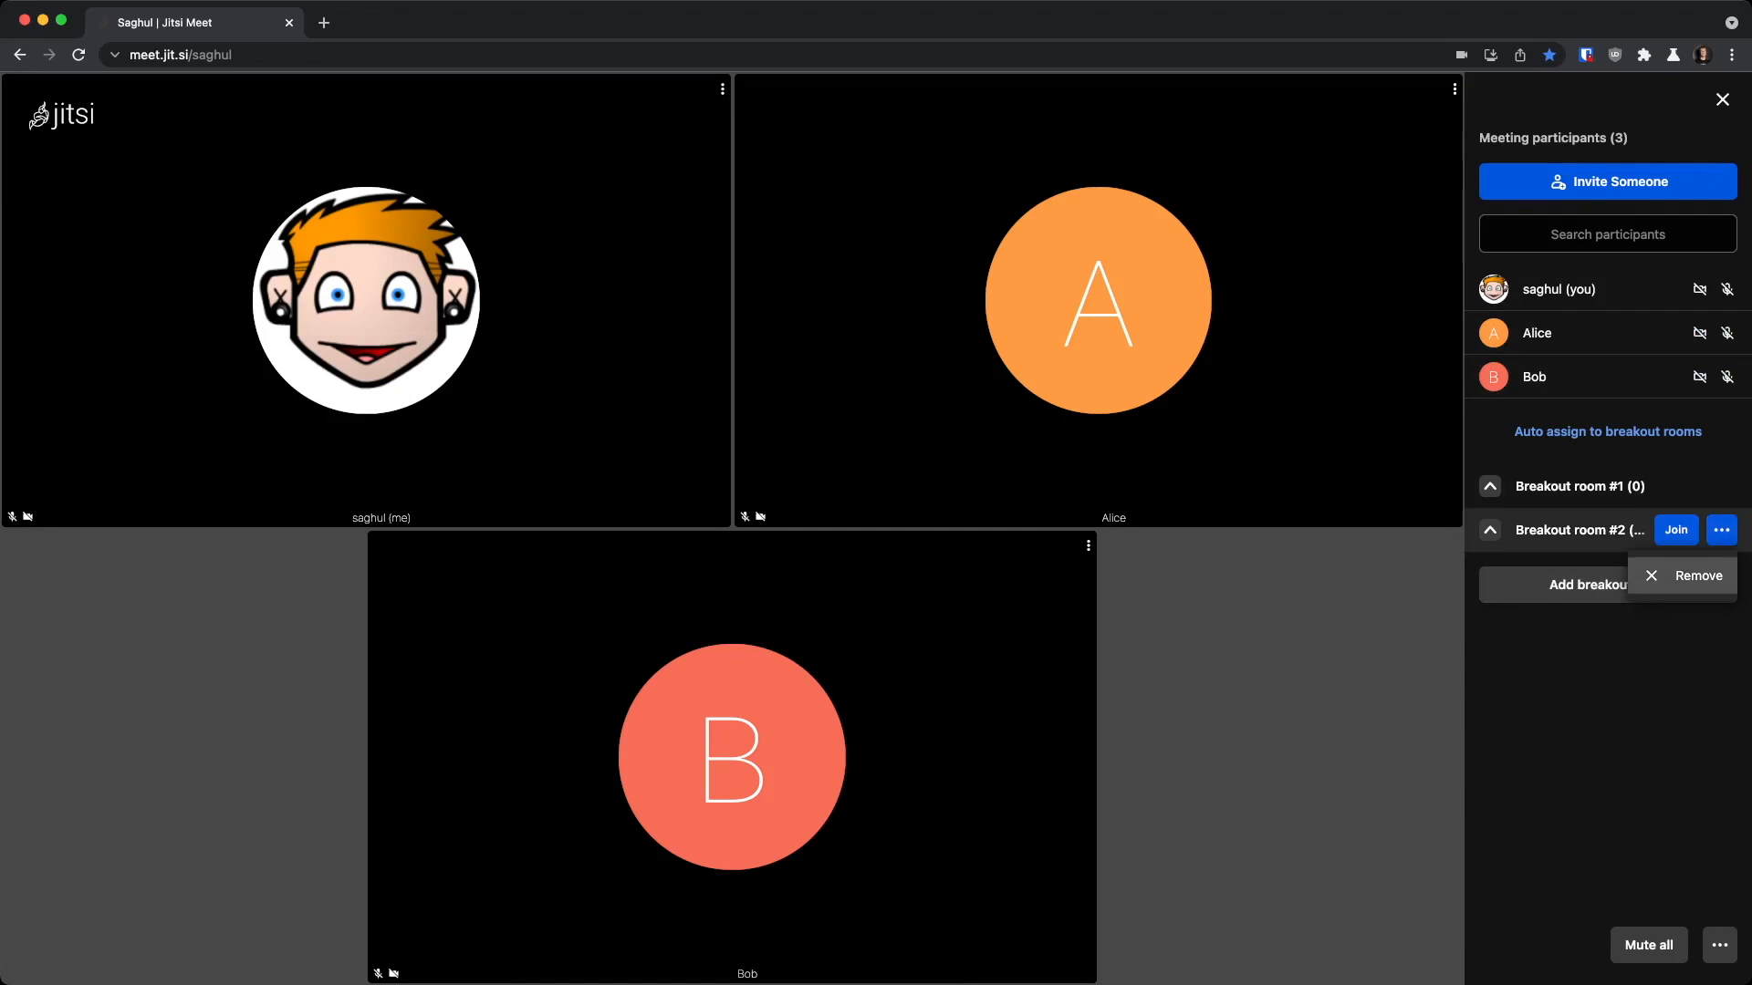
left_click(1697, 576)
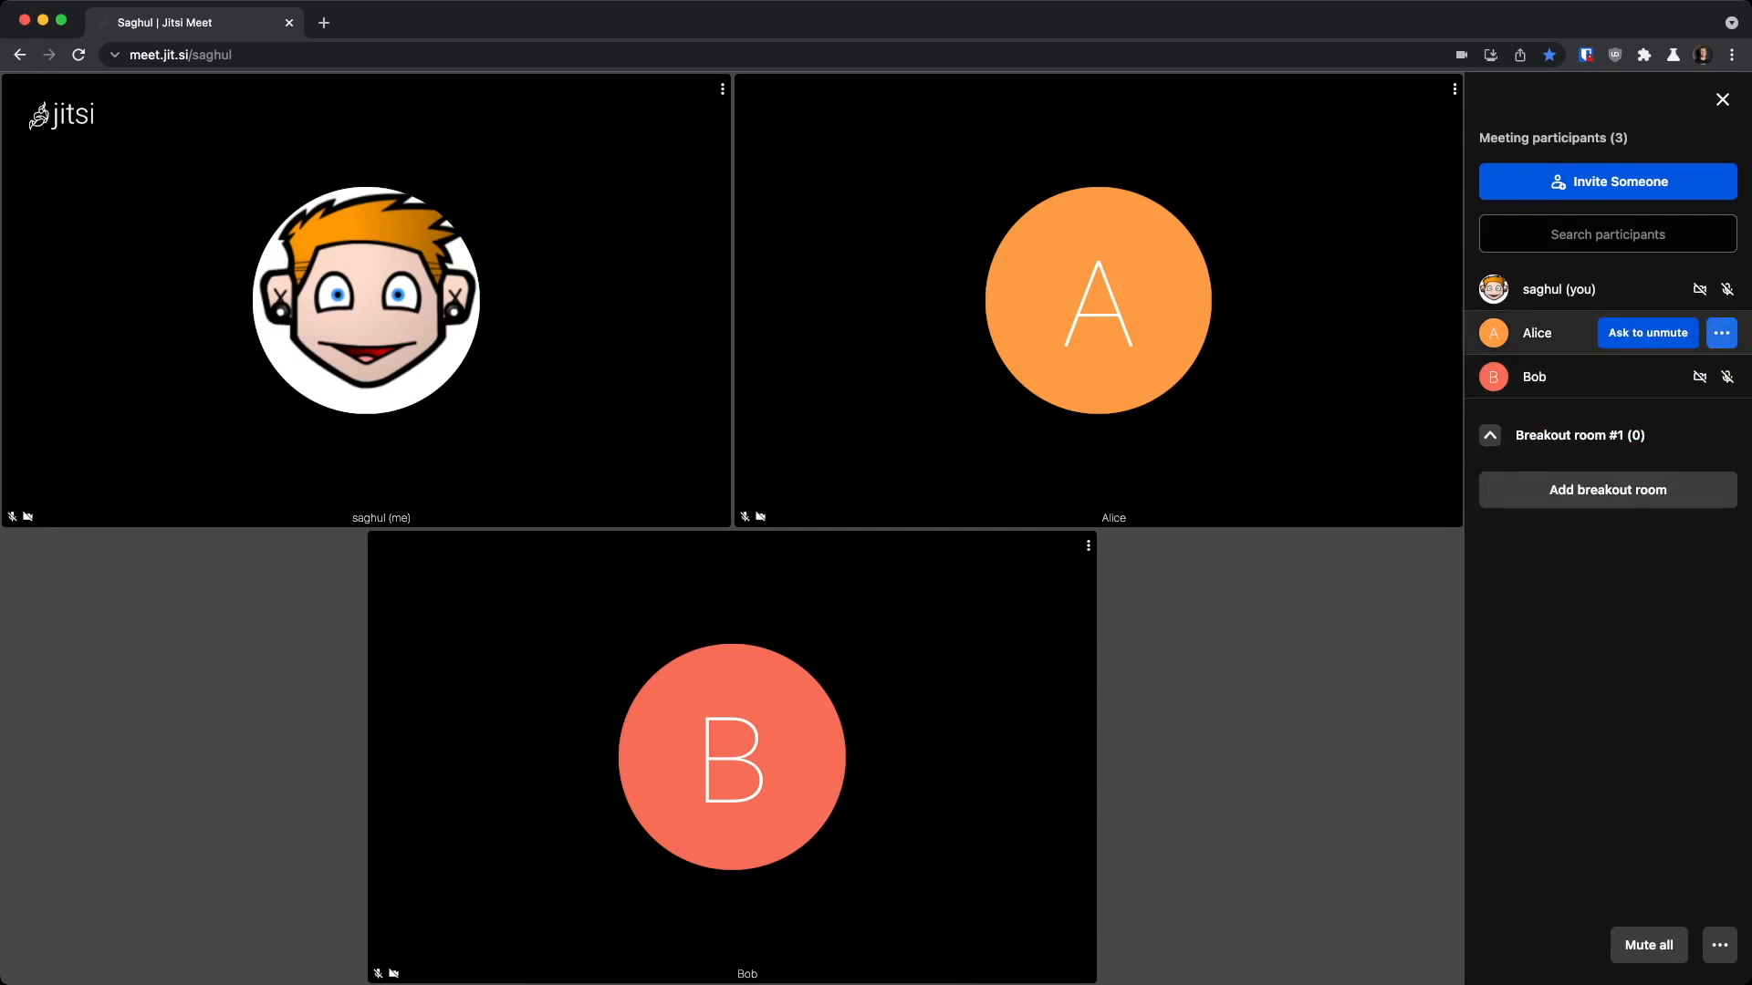
left_click(1721, 332)
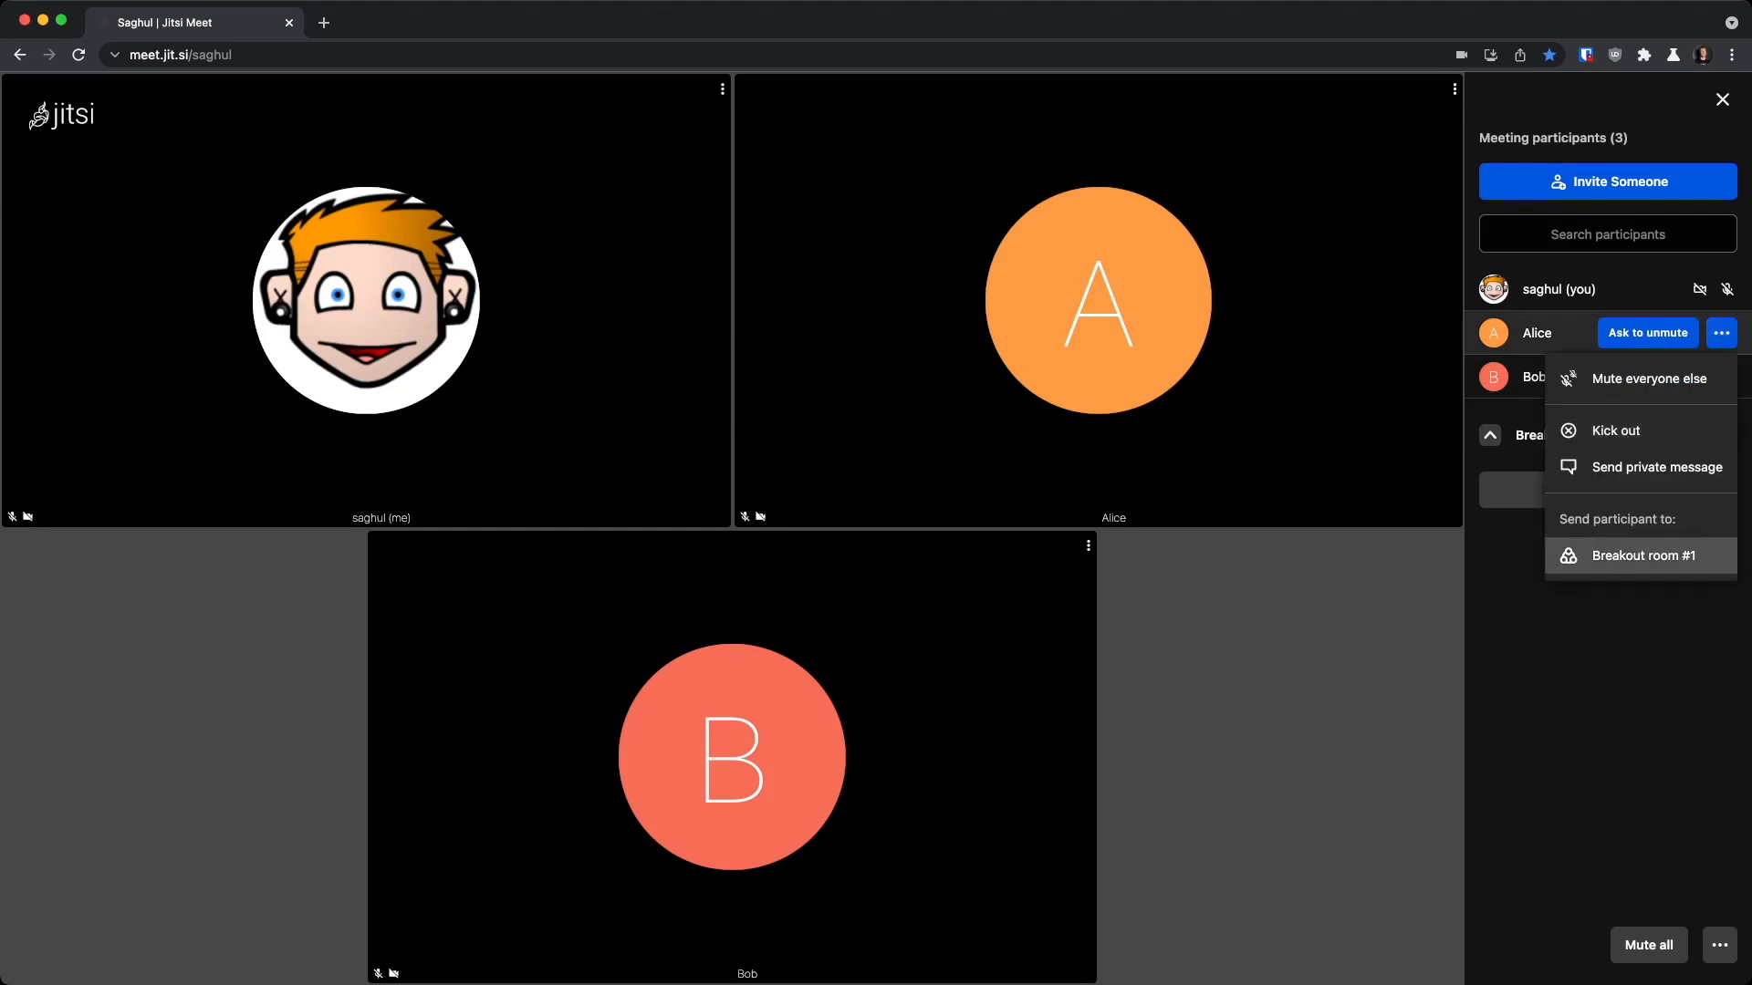
left_click(1642, 555)
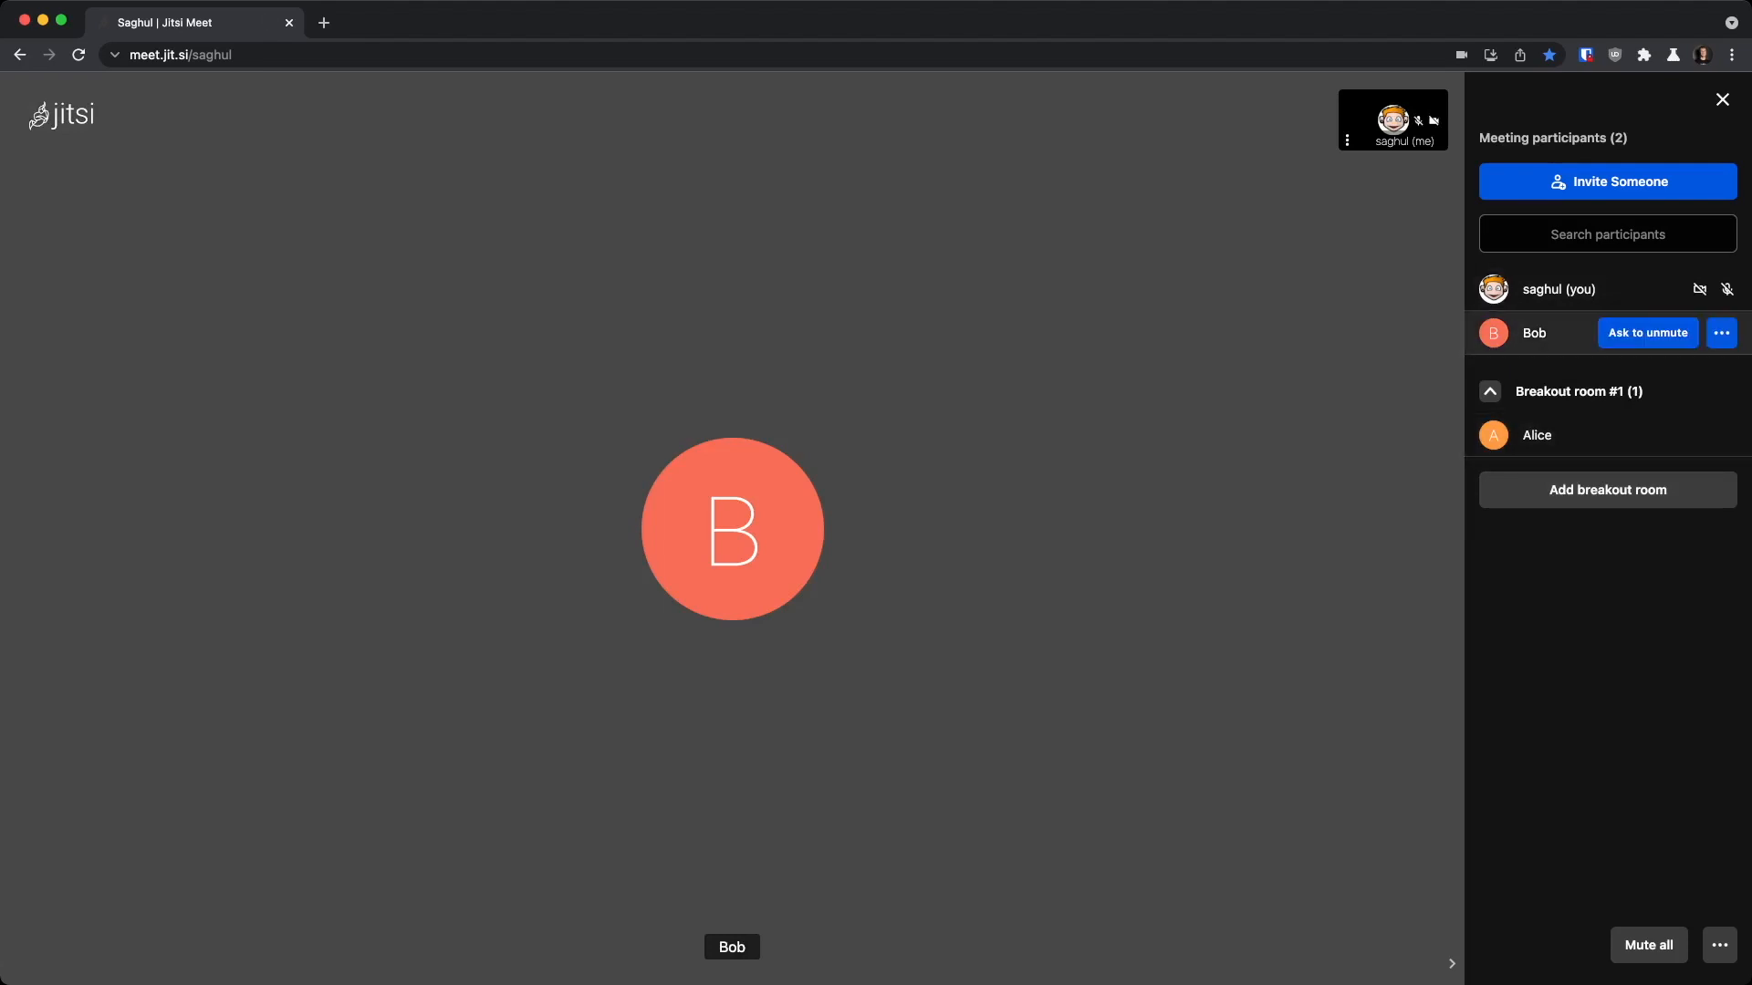
left_click(1721, 332)
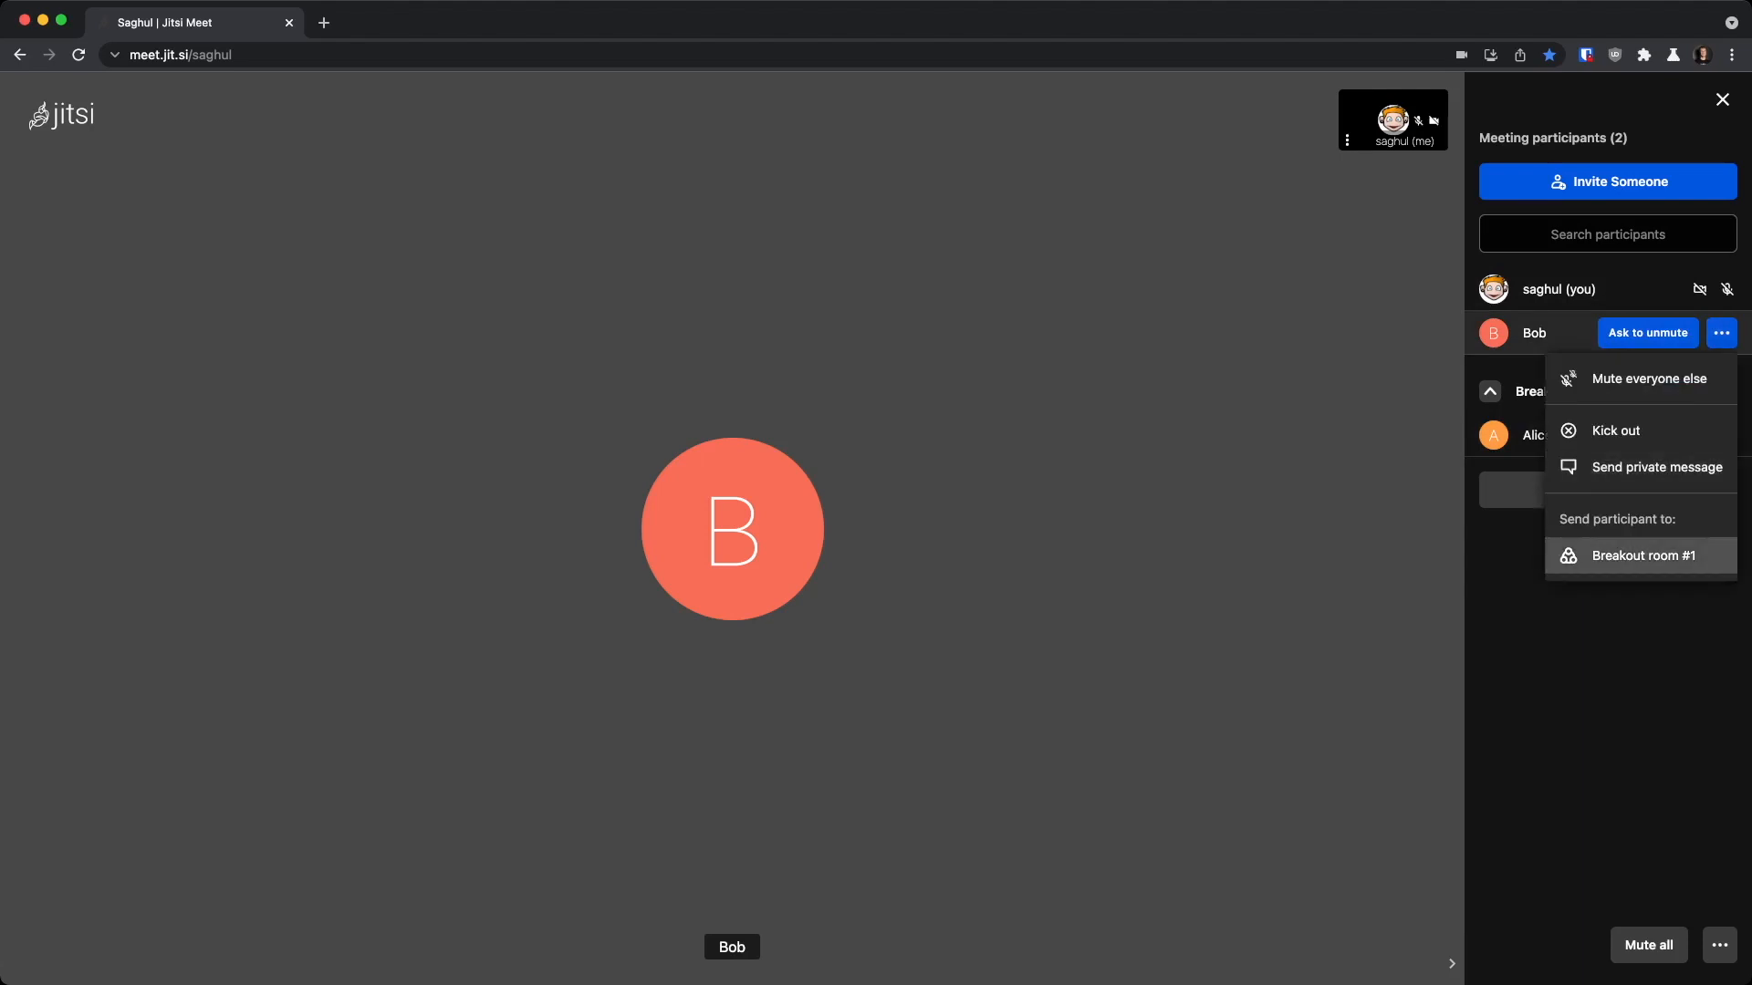
left_click(1638, 555)
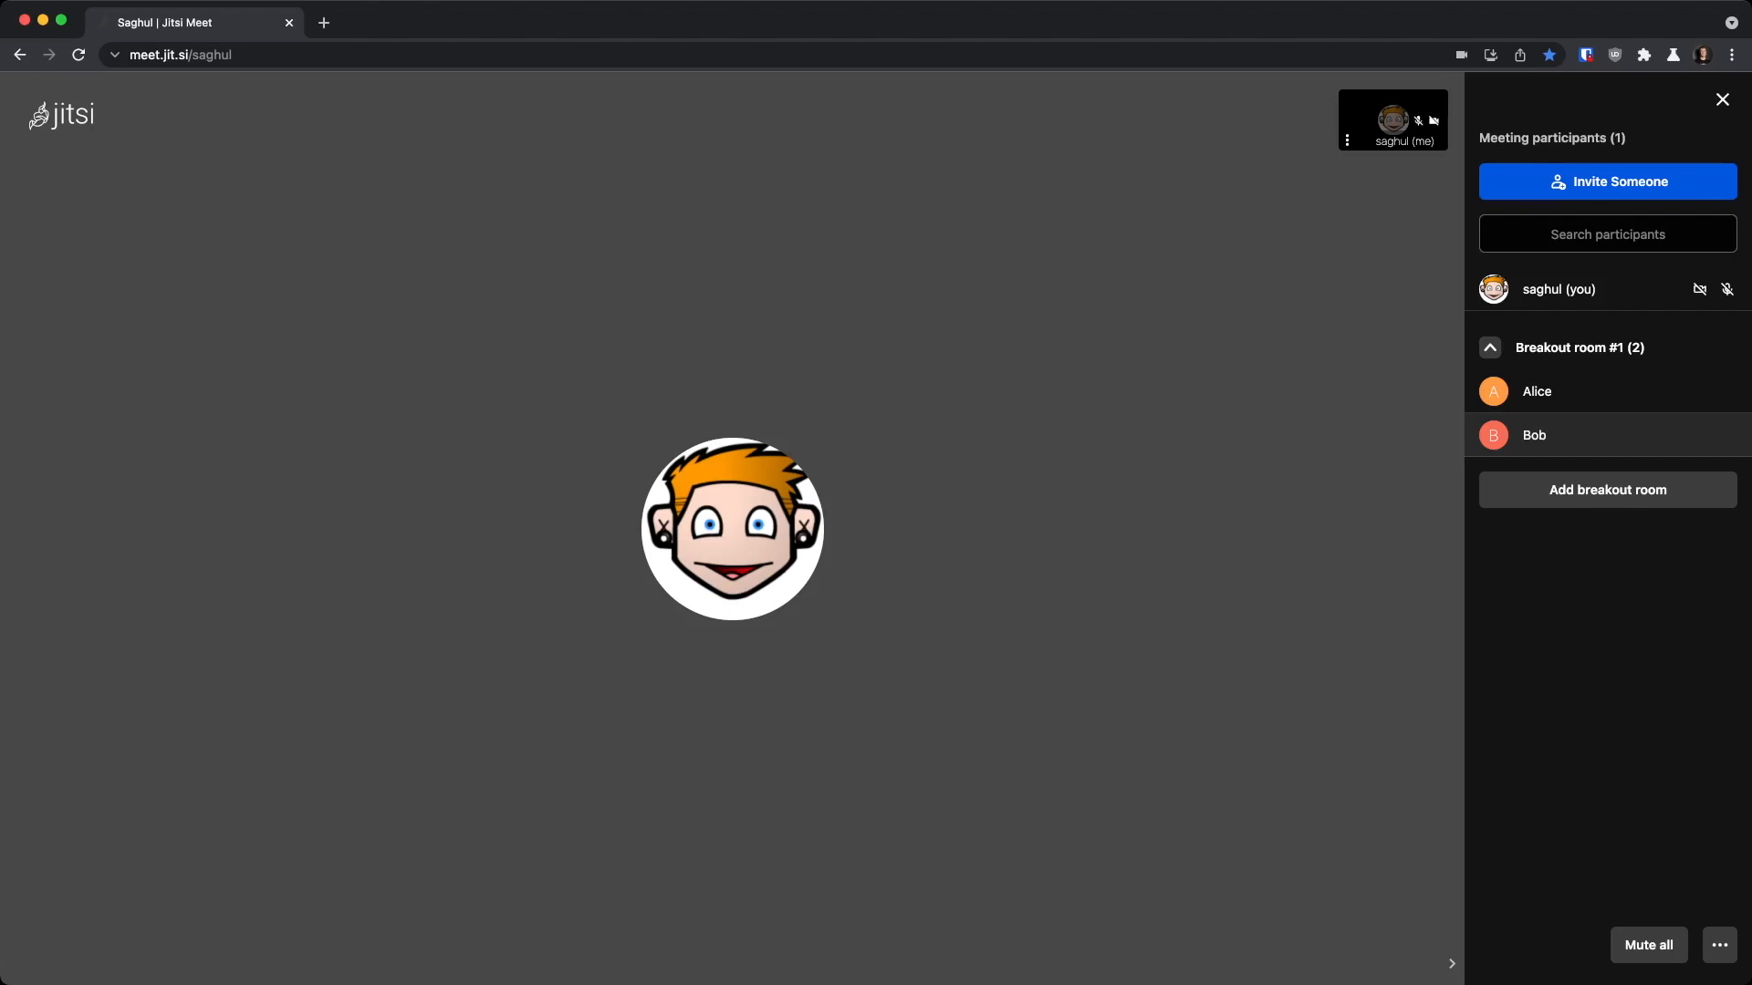
mouse_move(1579, 347)
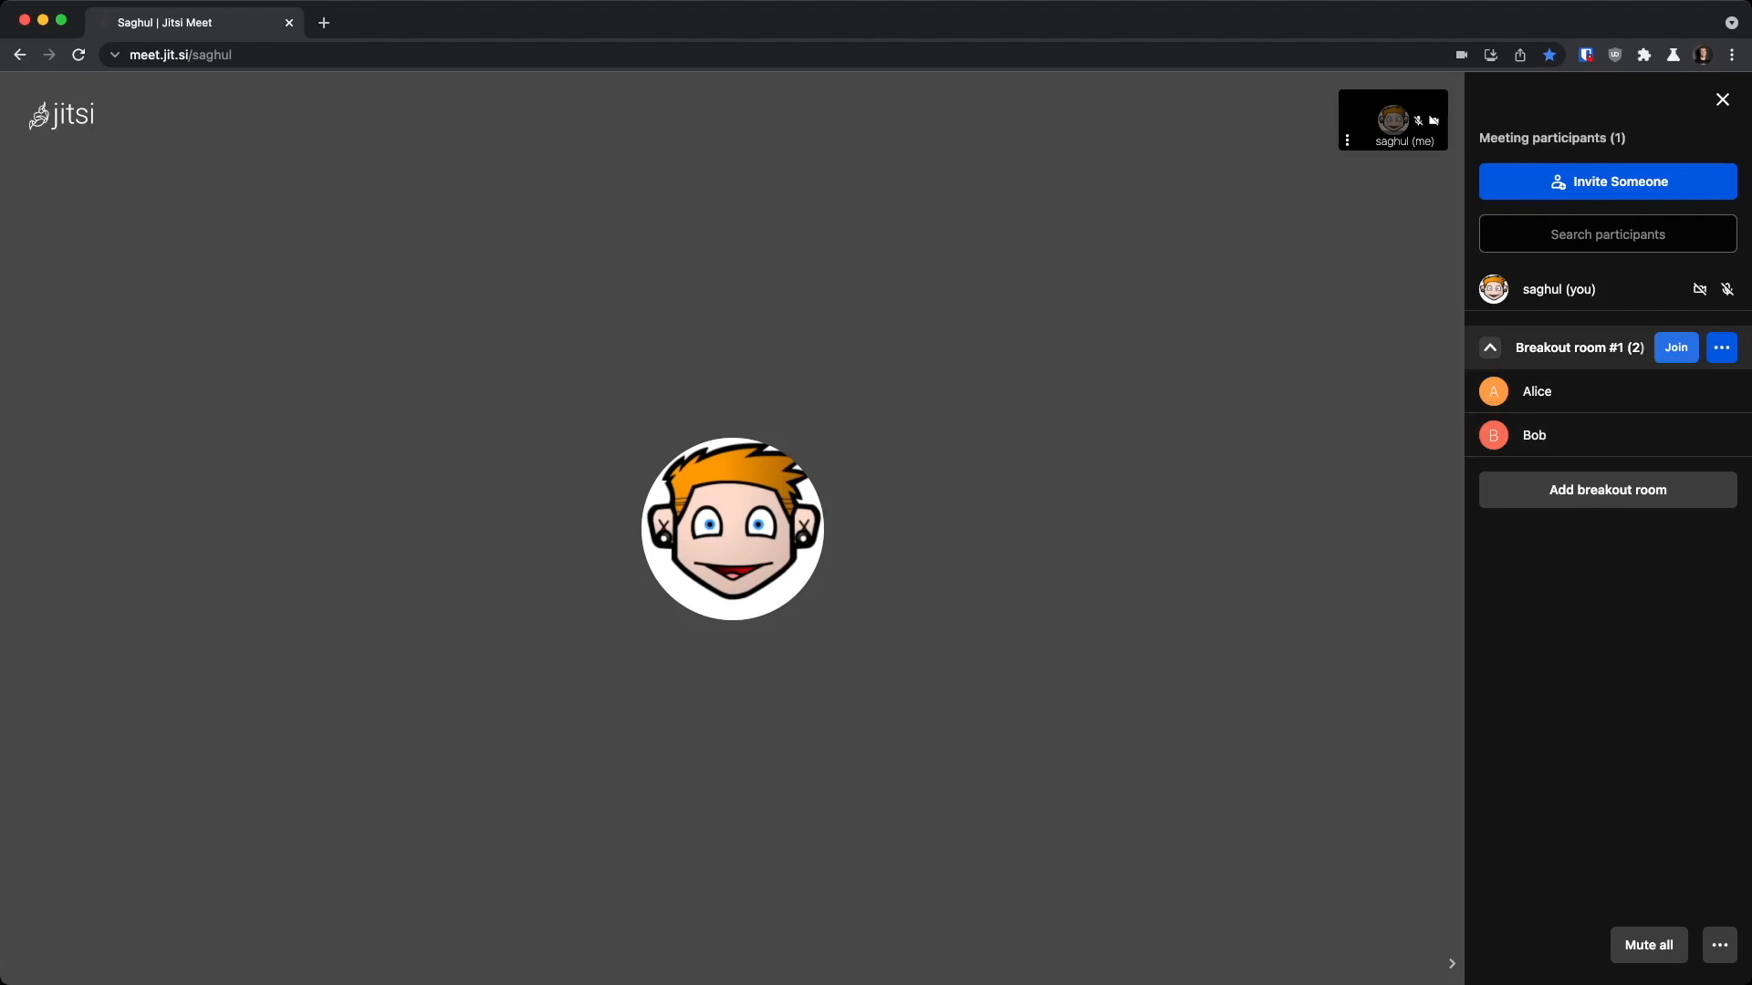
left_click(1675, 348)
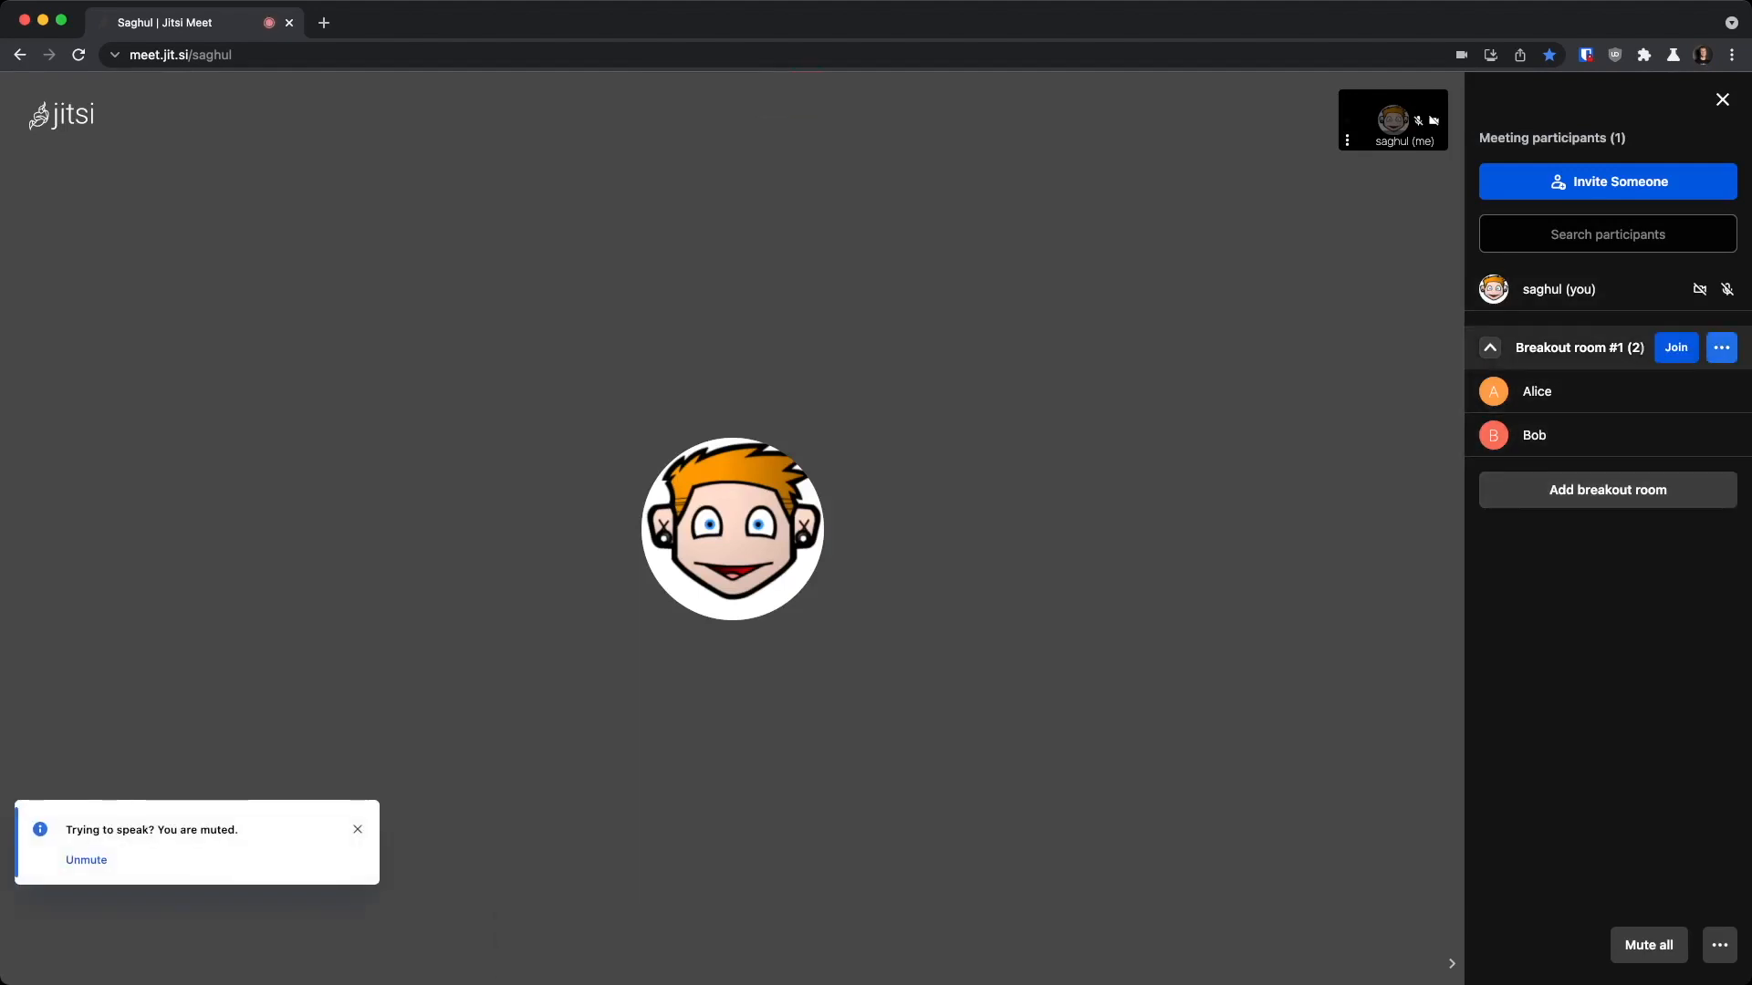
Close Breakout room #1, returning Alice and Bob to the main room
left_click(1720, 347)
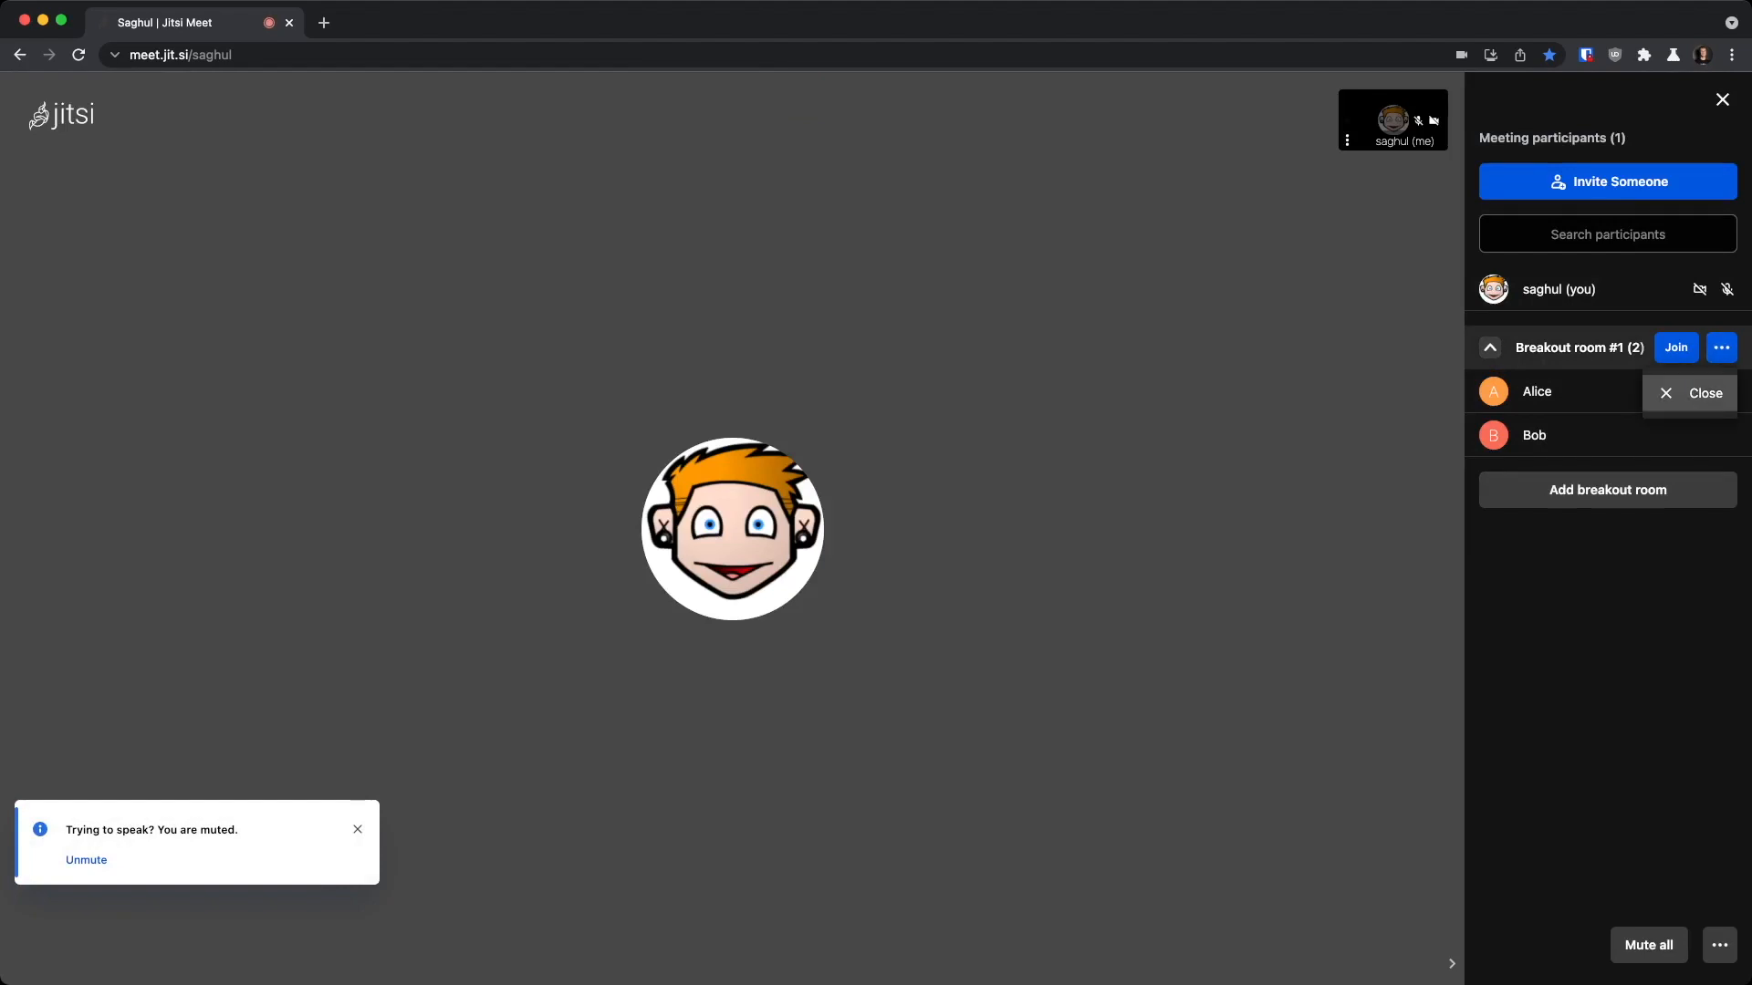
left_click(1690, 392)
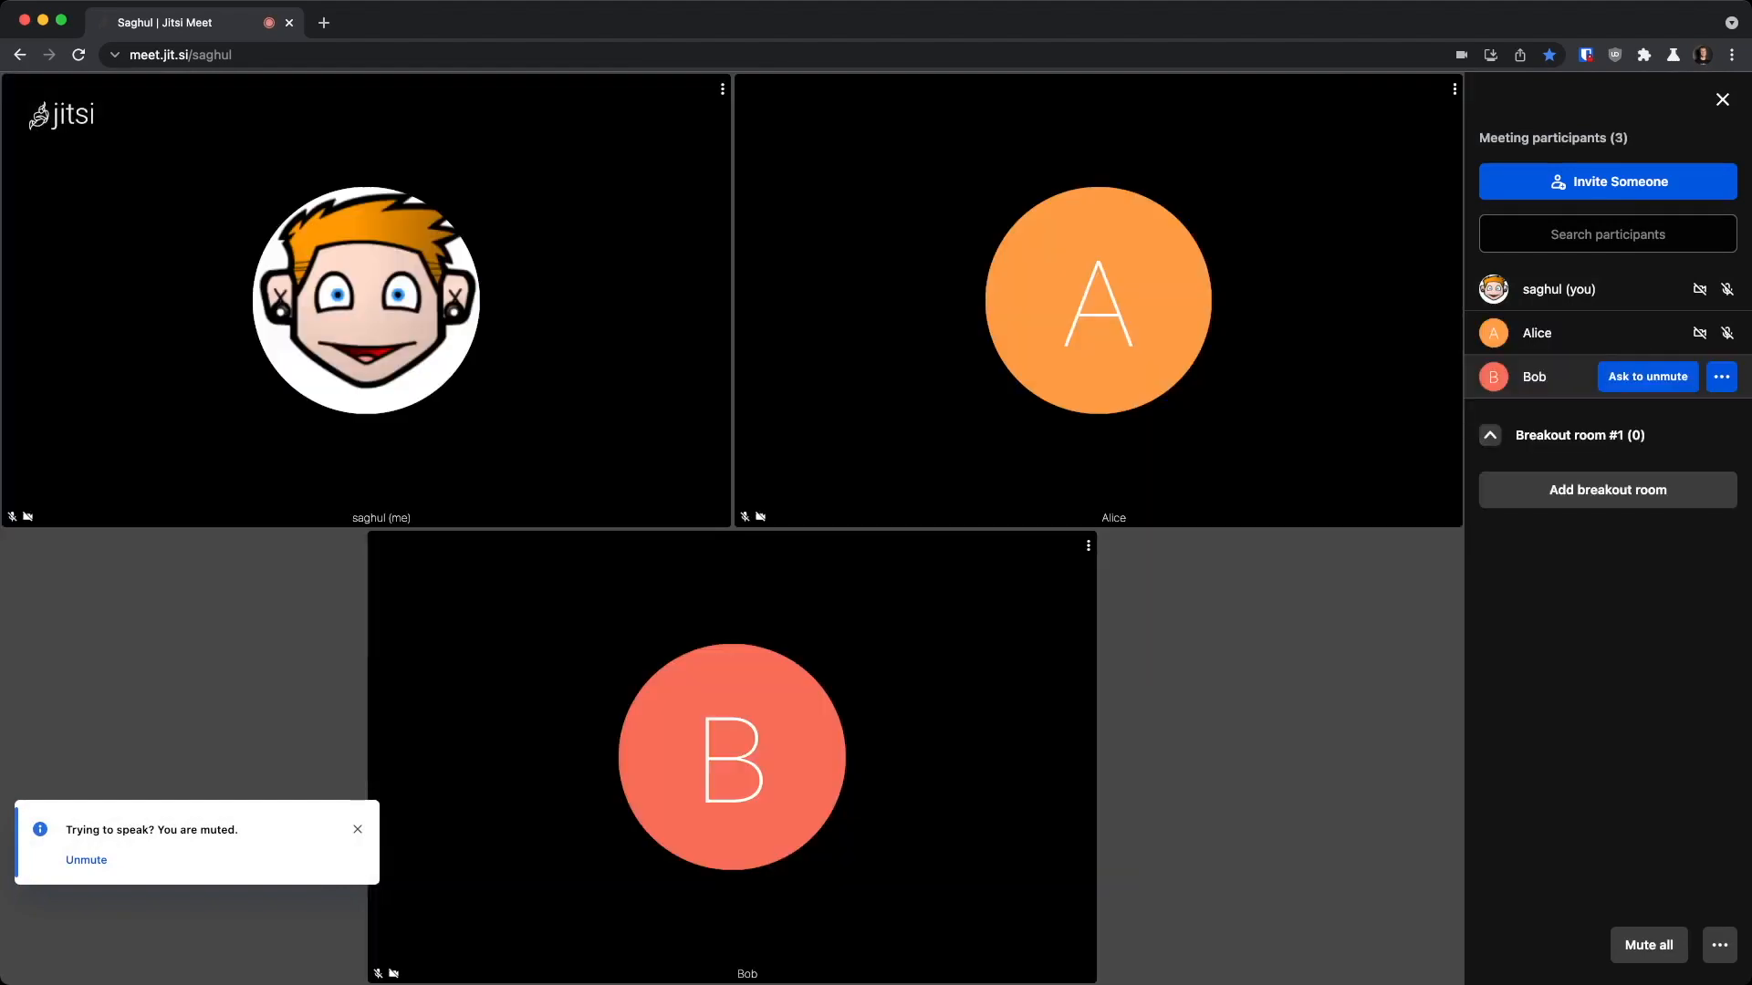